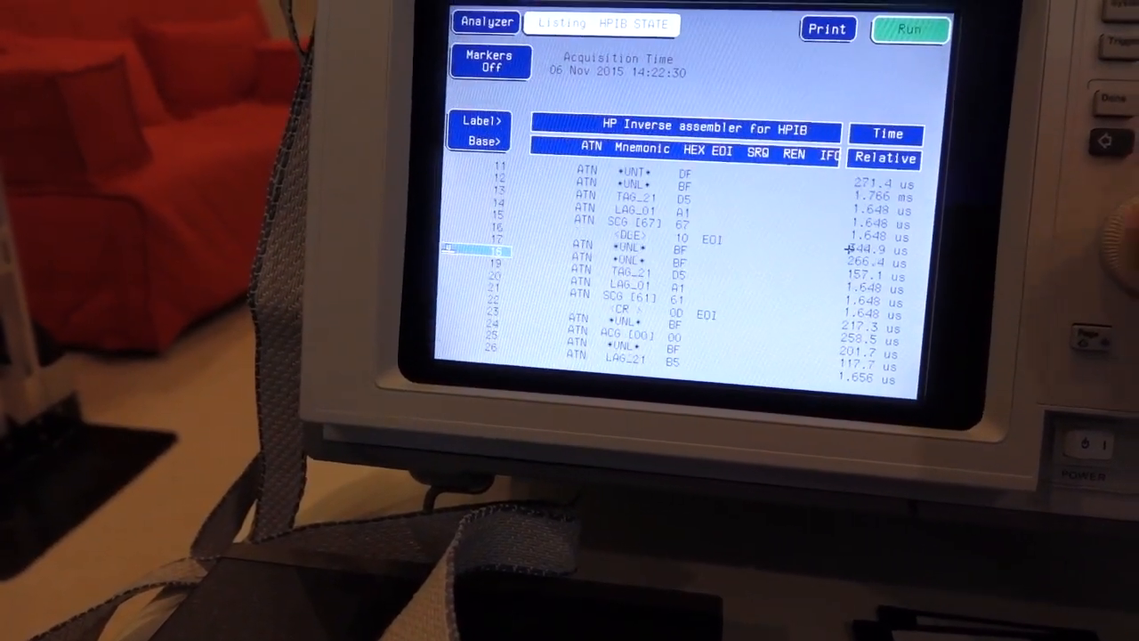
scroll("down", 3)
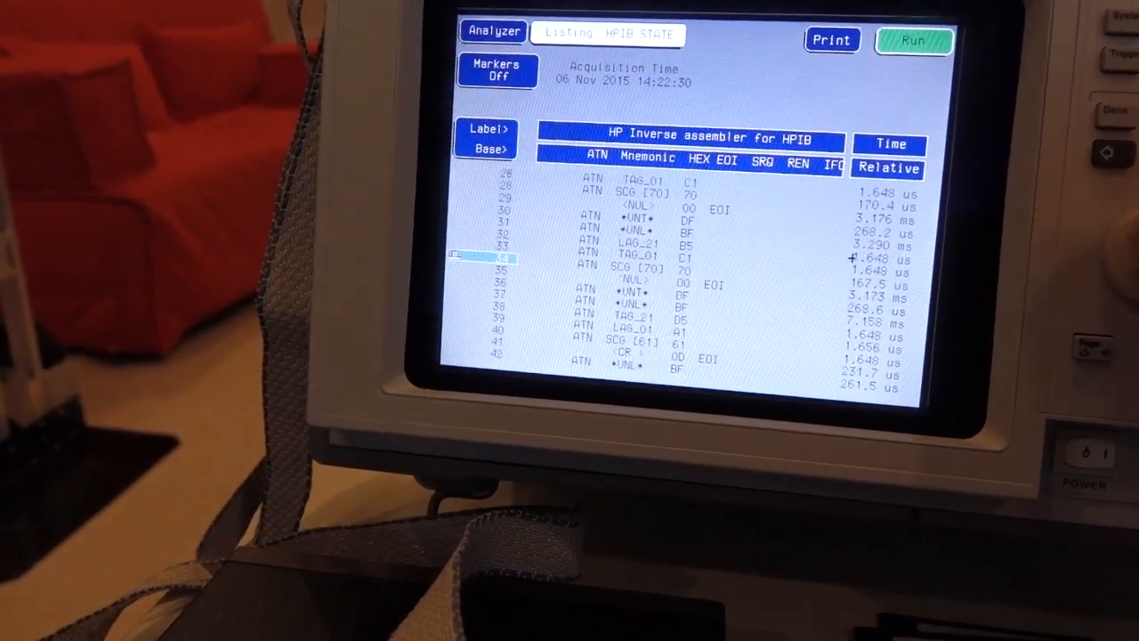